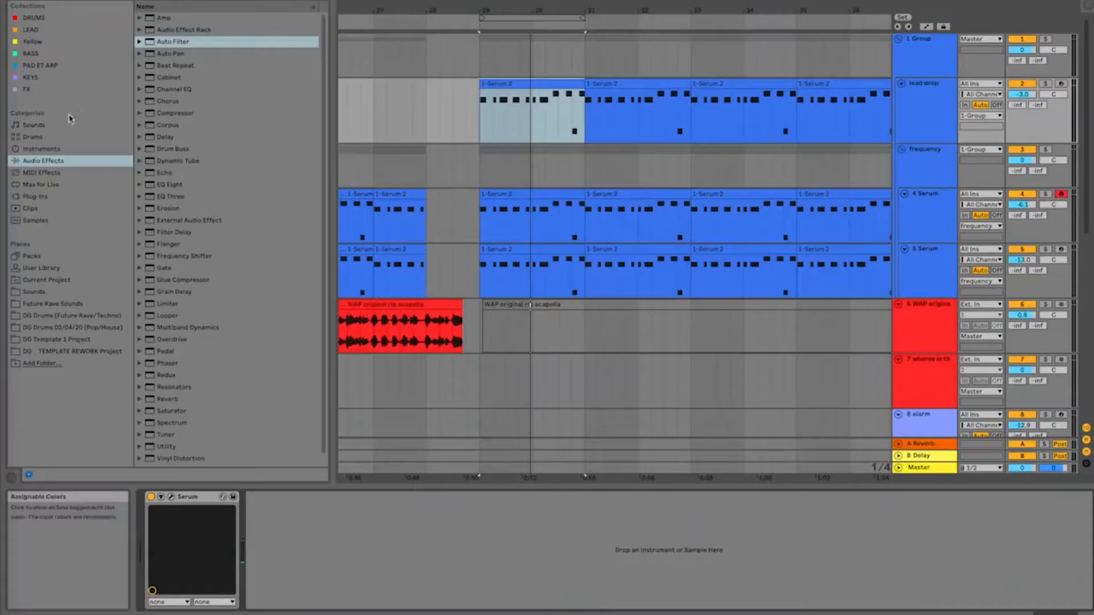
Select Plug-Ins in the browser's Categories to list the Audio Units, VST and VST3 folders.
left_click(36, 196)
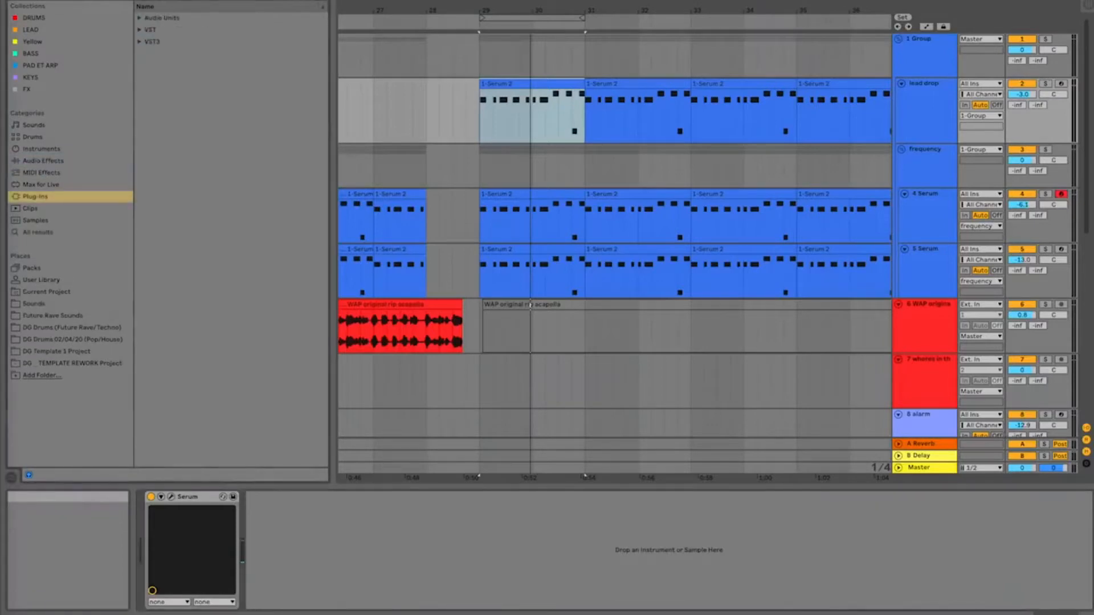